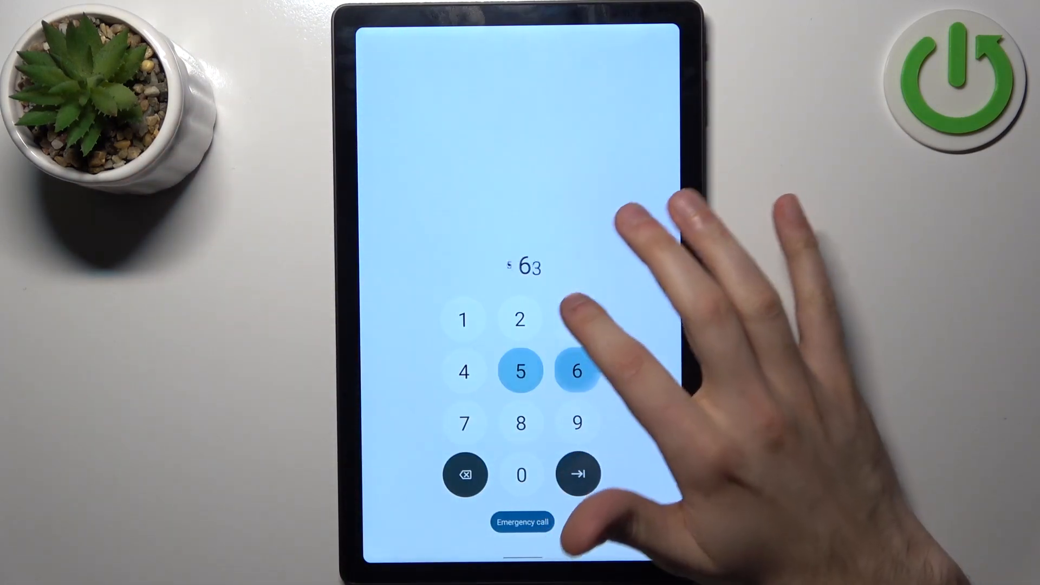
- Enter the unlock PIN digits on the lock-screen keypad to unlock the tablet
left_click(520, 423)
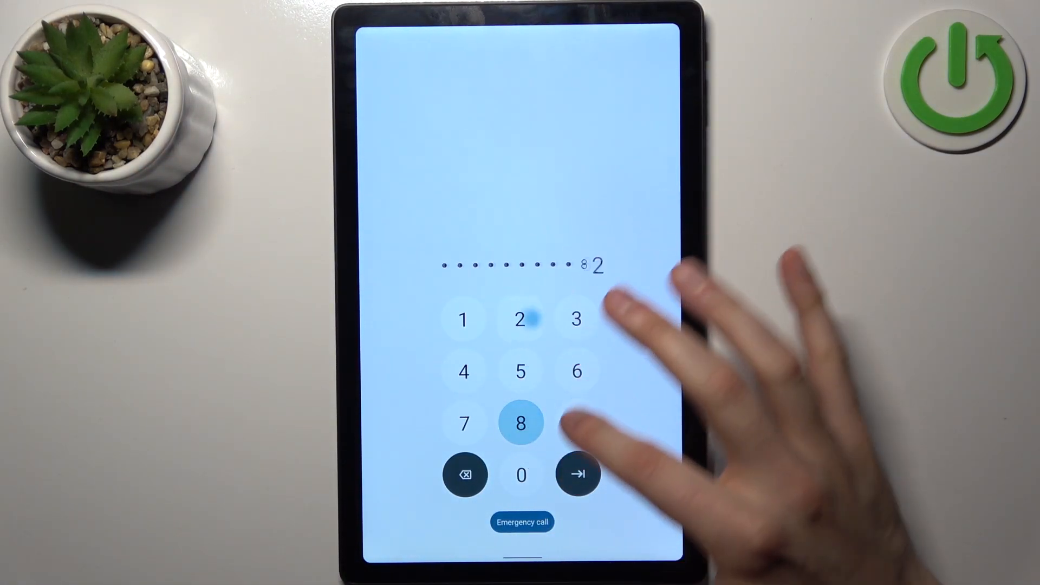
left_click(576, 476)
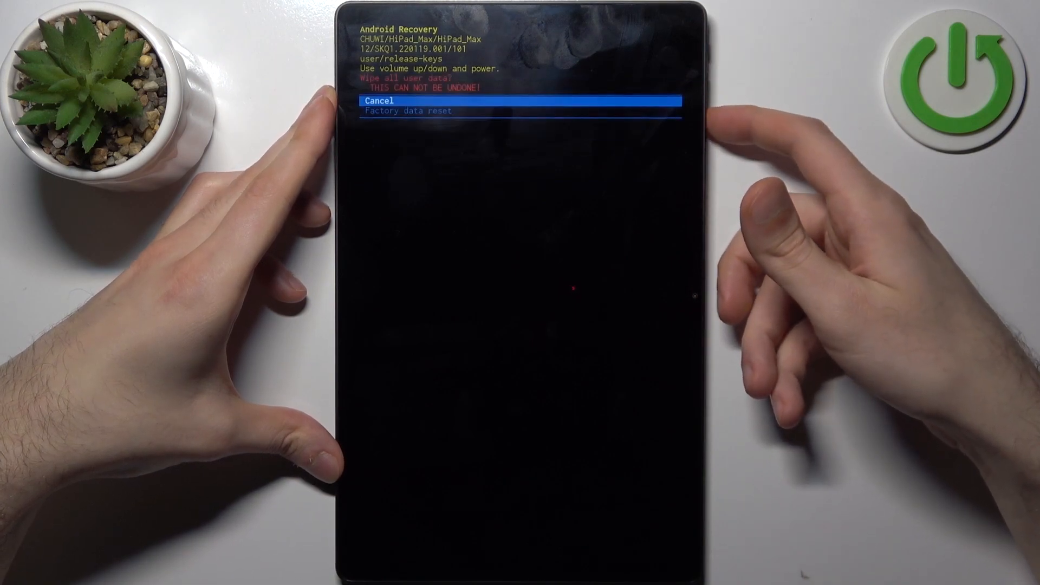
- Press Volume Down to highlight Factory data reset on the wipe confirmation
key("volumedown")
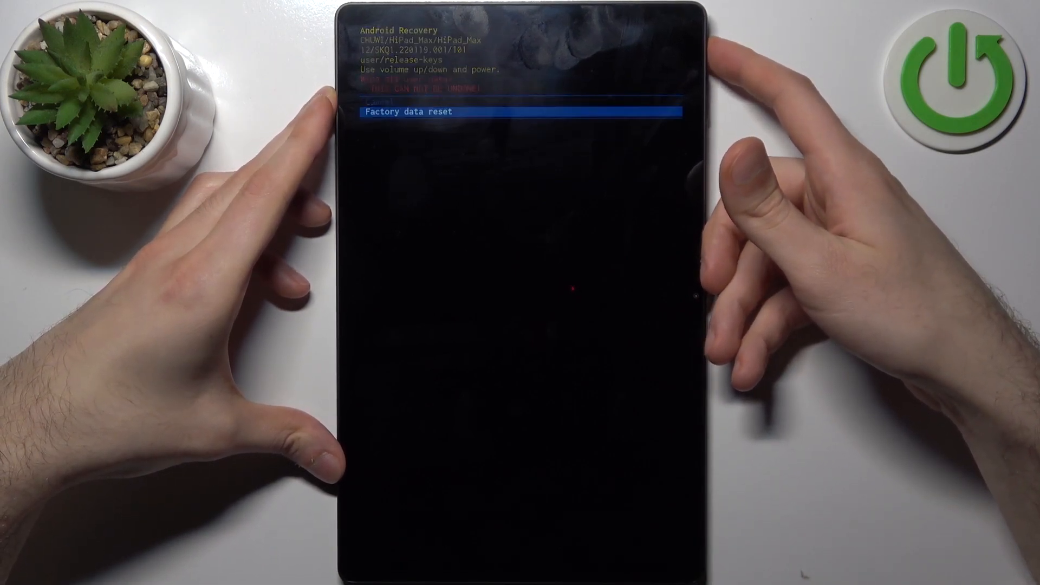